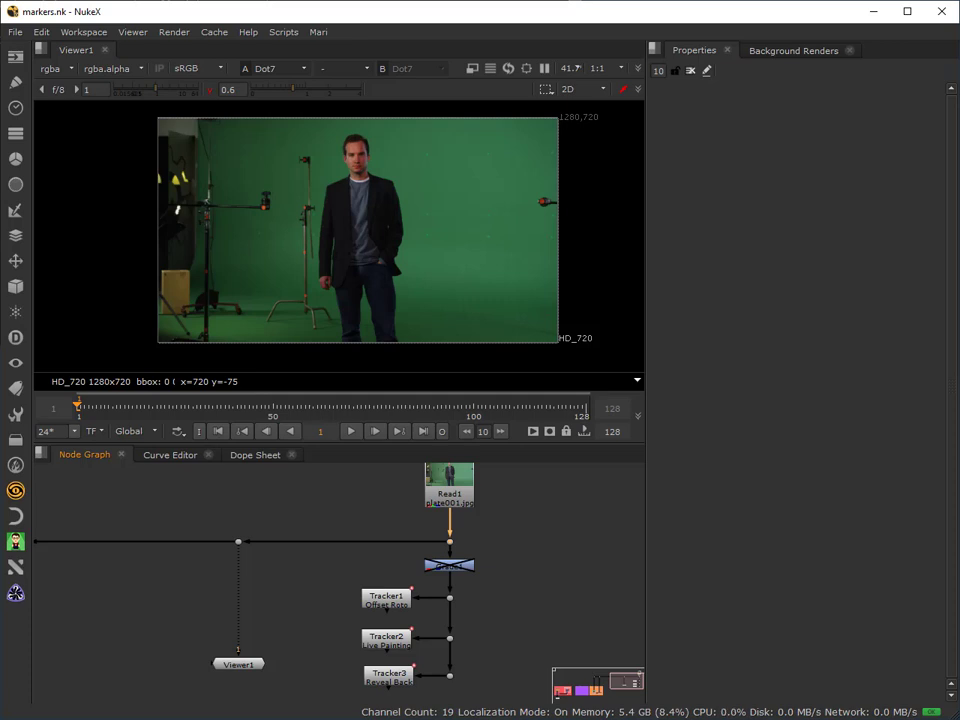
pyautogui.moveTo(508, 294)
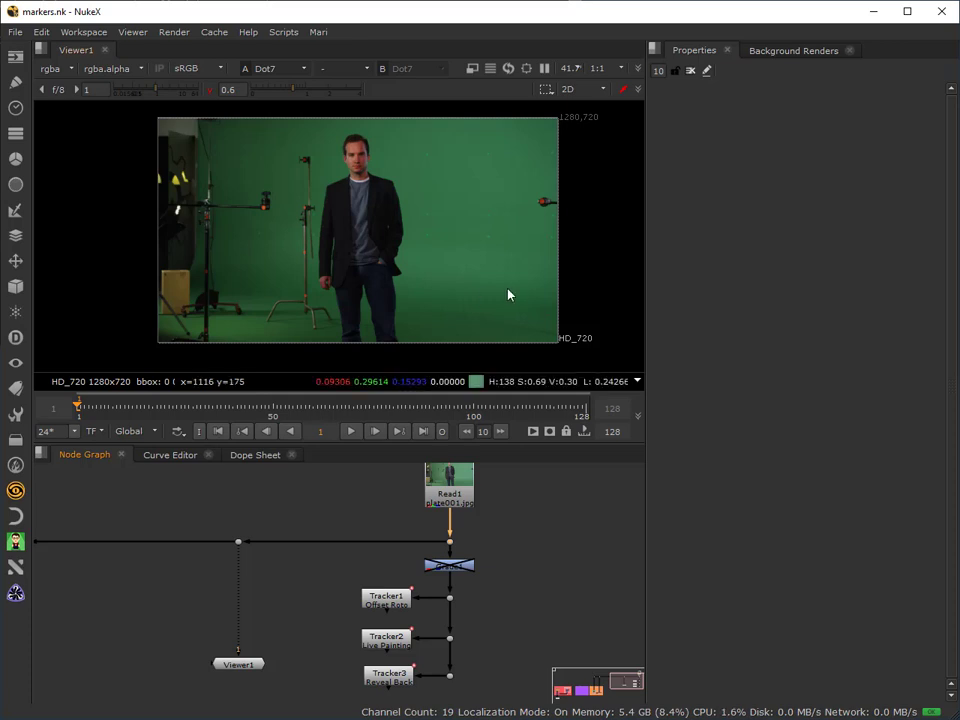
pyautogui.moveTo(478, 311)
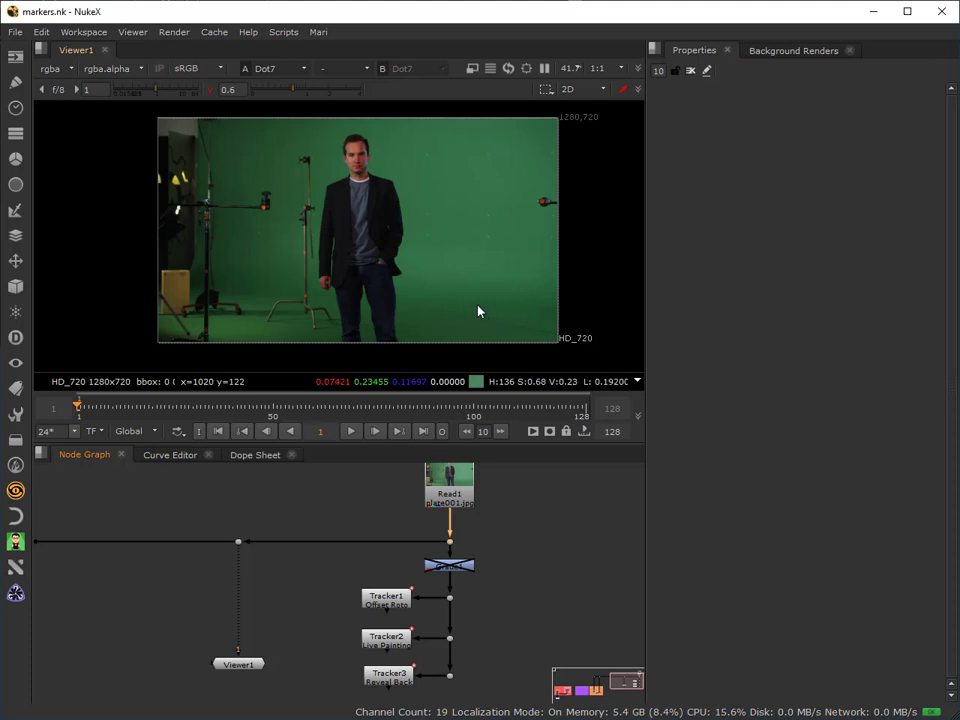
pyautogui.moveTo(500, 281)
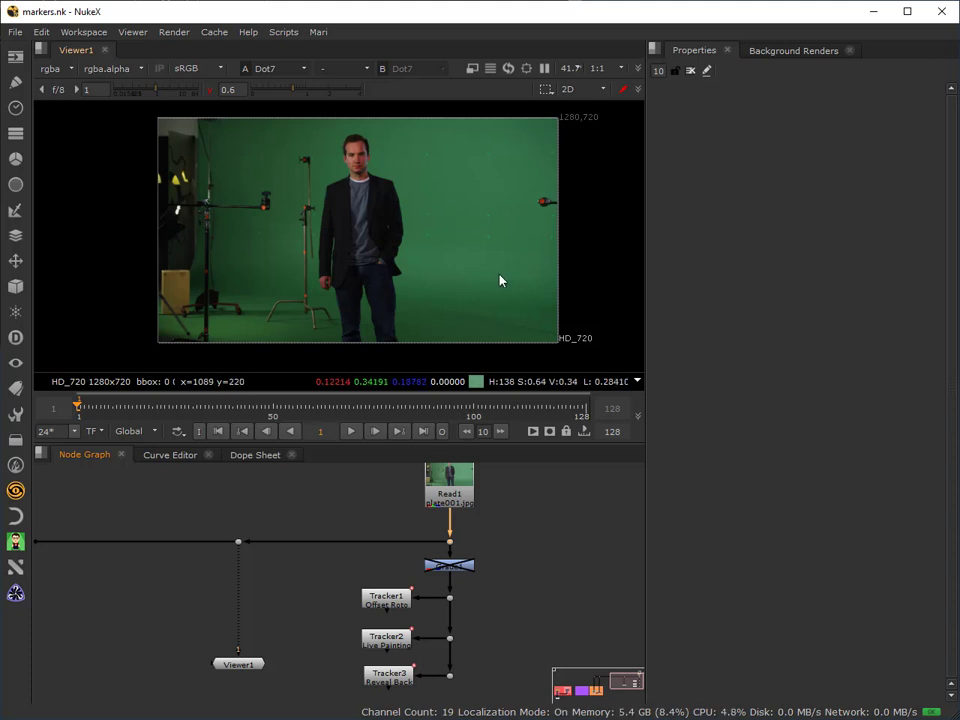
pyautogui.moveTo(508, 261)
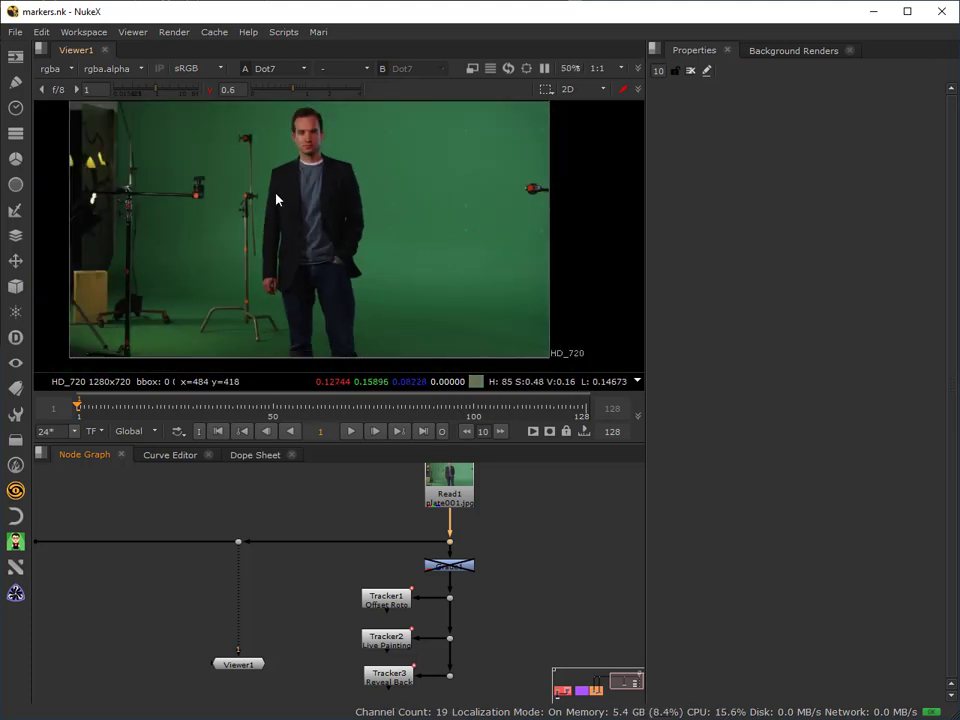
pyautogui.moveTo(543, 258)
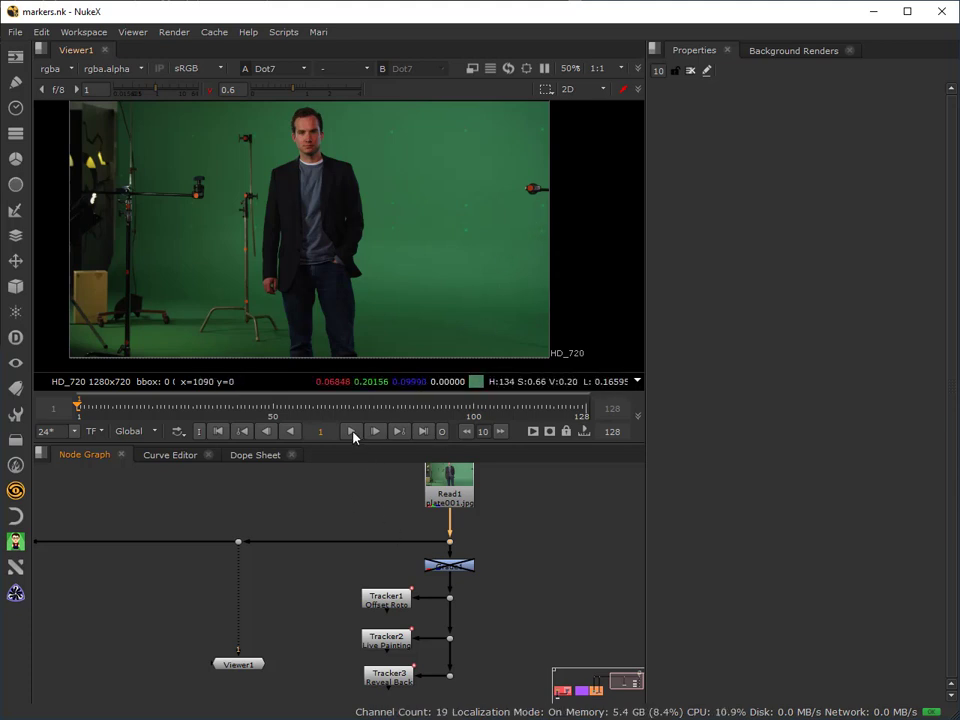
# Play the shot and stop playback around frame 42
pyautogui.click(374, 431)
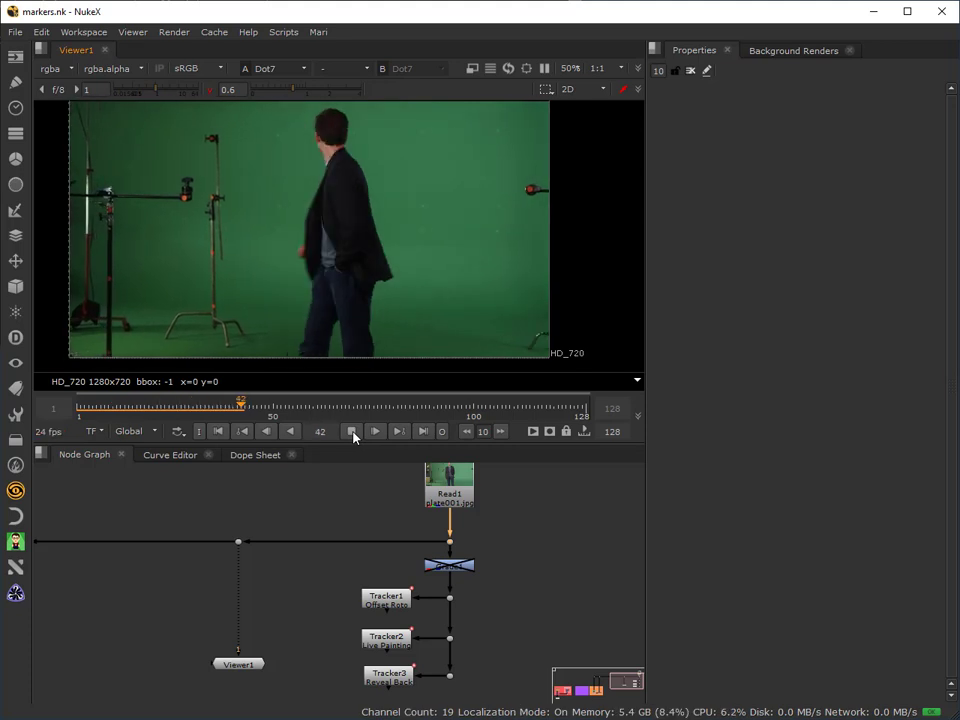
pyautogui.click(351, 431)
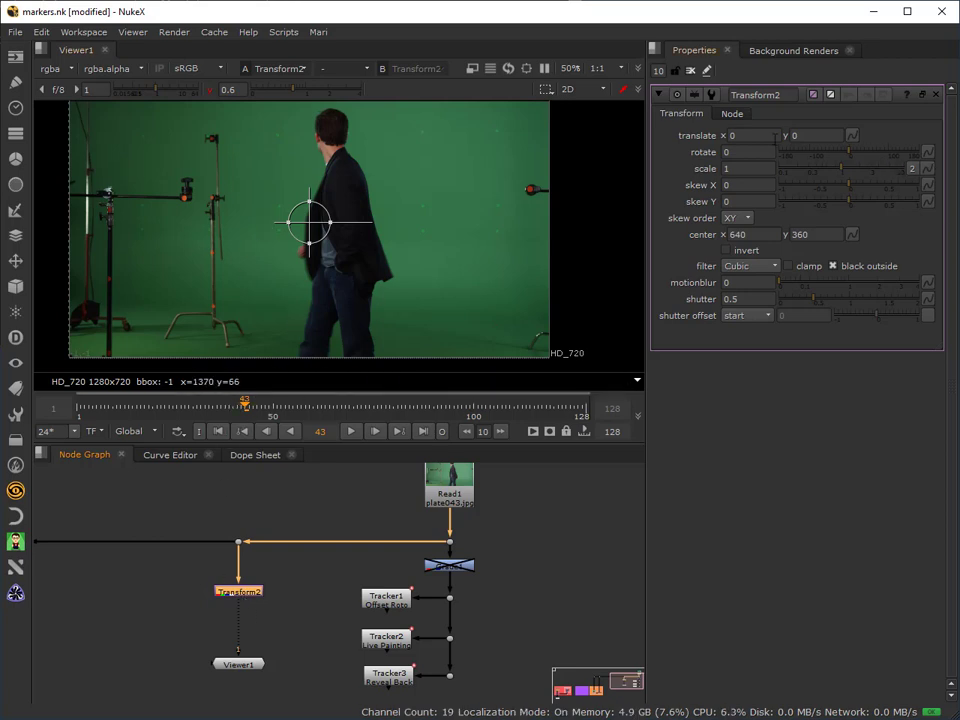
# Set the Transform node's horizontal translate to 30
pyautogui.click(752, 135)
pyautogui.write('30')
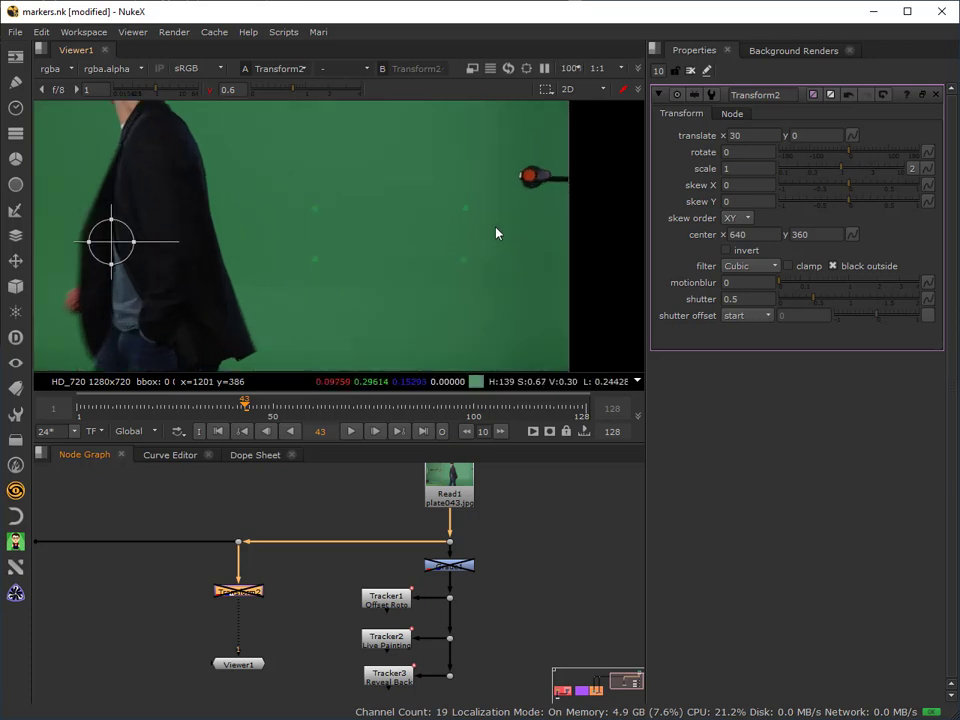
pyautogui.moveTo(488, 312)
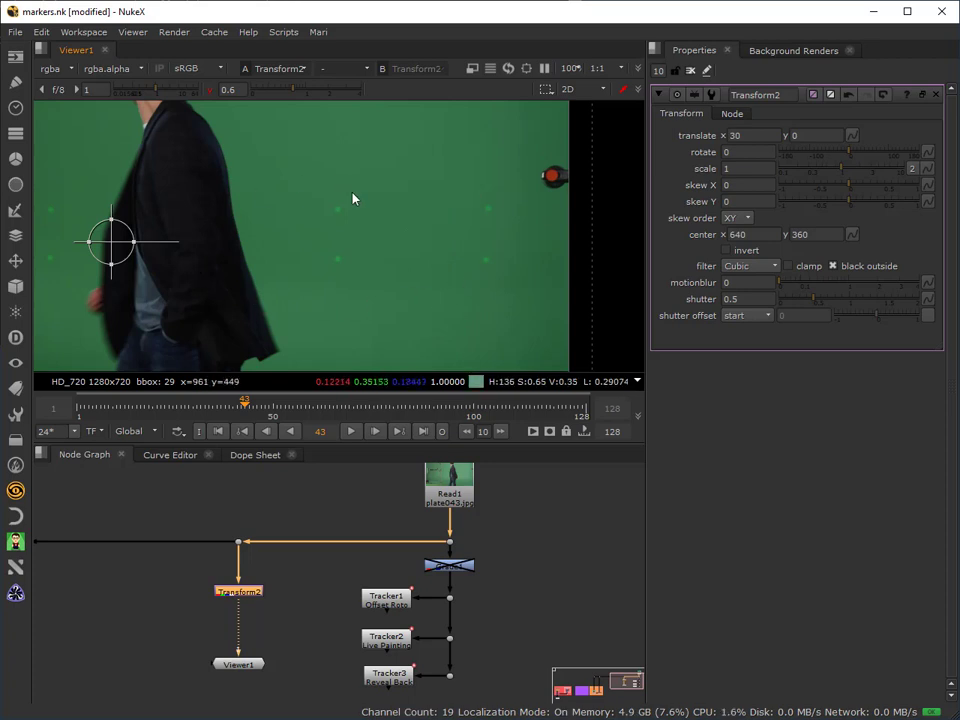
pyautogui.moveTo(485, 208)
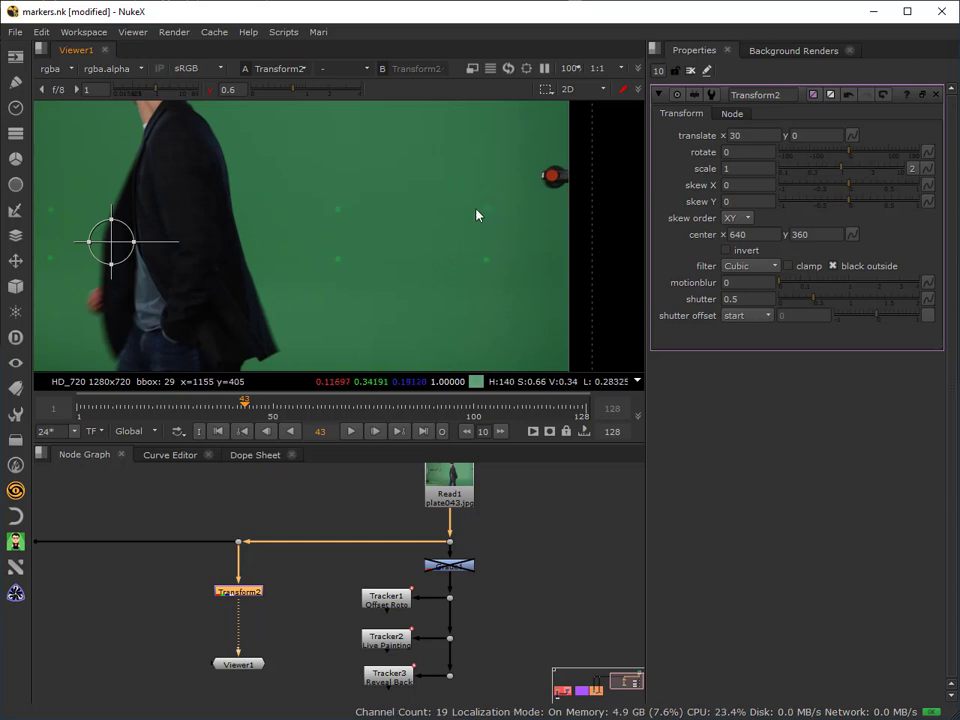
pyautogui.moveTo(465, 220)
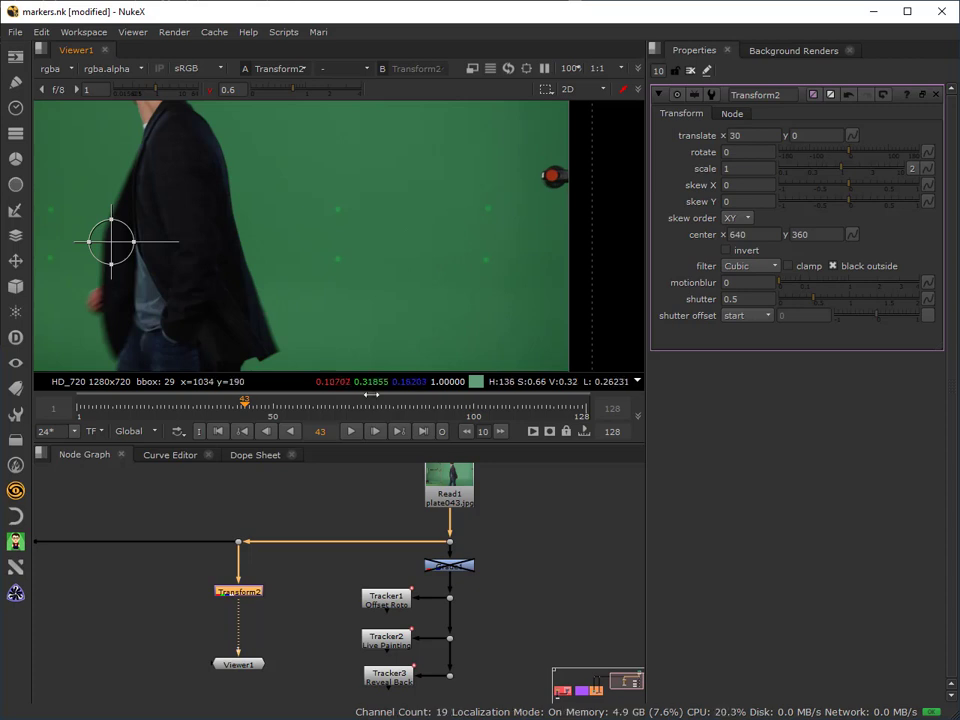
pyautogui.moveTo(355, 467)
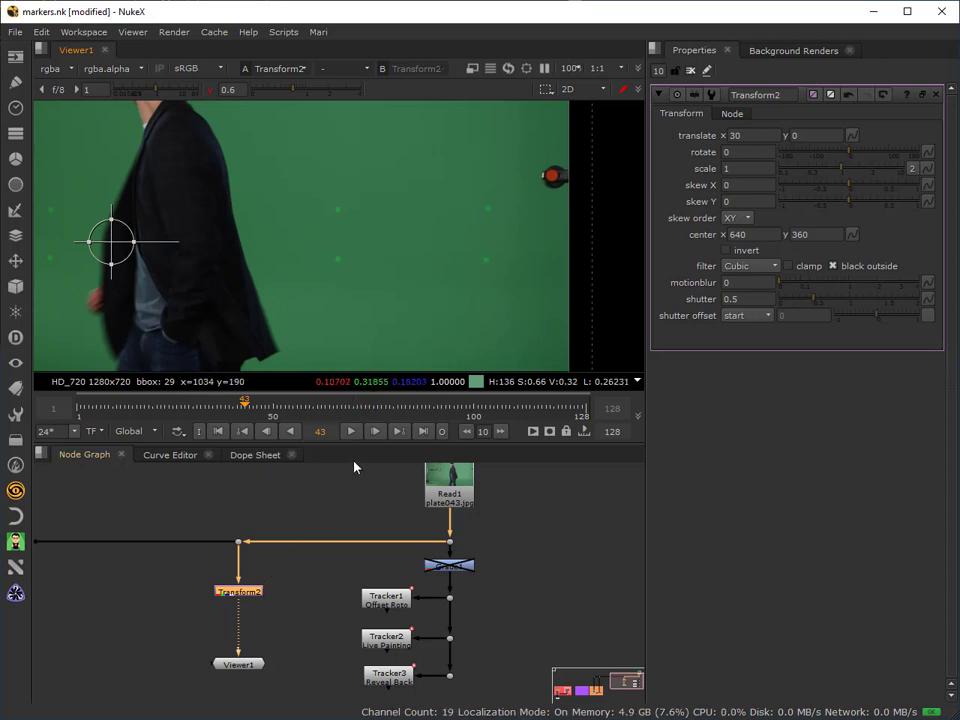
pyautogui.moveTo(240, 605)
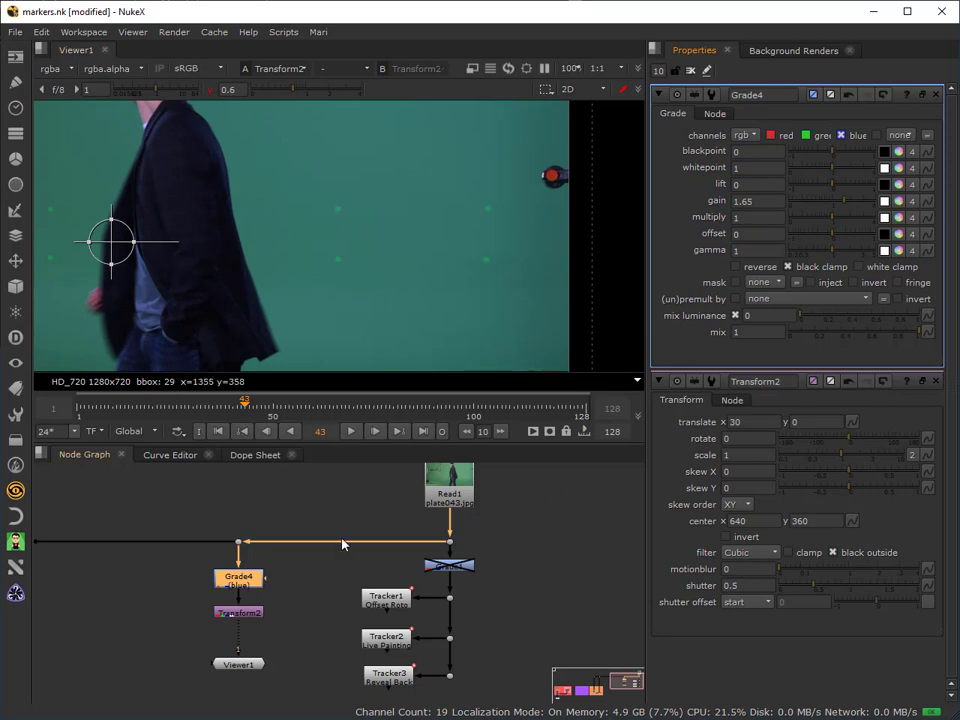
pyautogui.moveTo(237, 583)
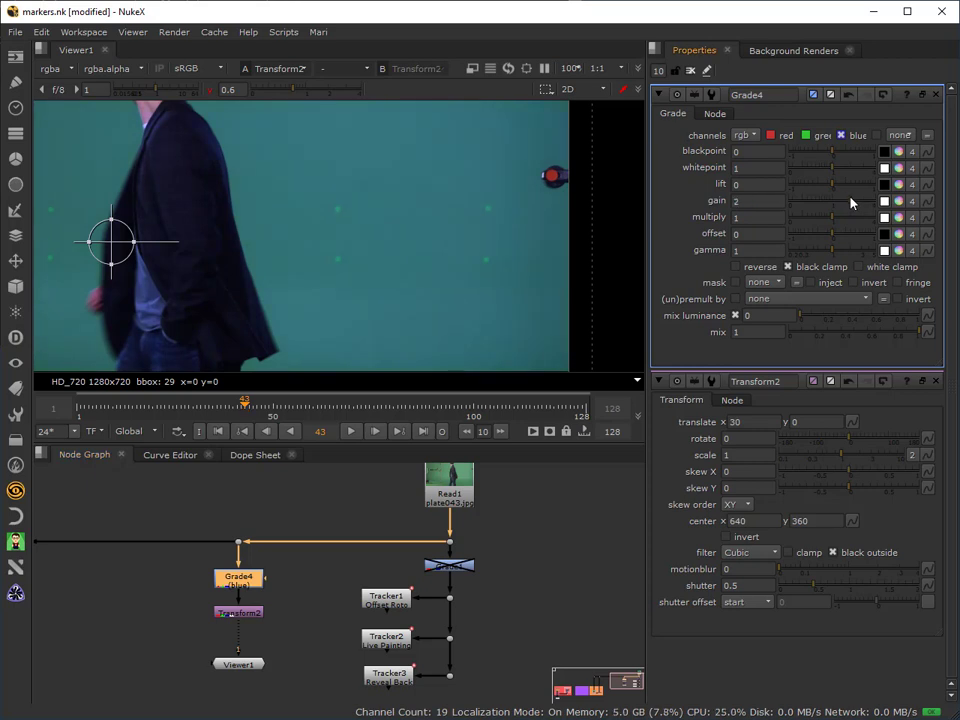
pyautogui.moveTo(434, 280)
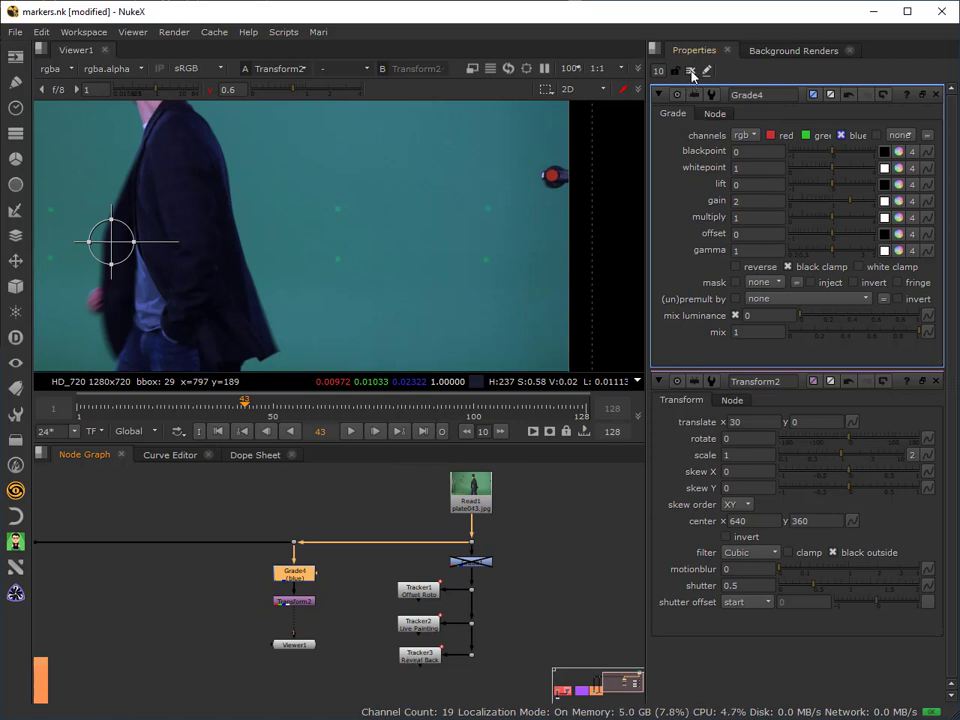
# Clear the Properties bin and play Tracker3's marker track through, then stop
pyautogui.click(419, 653)
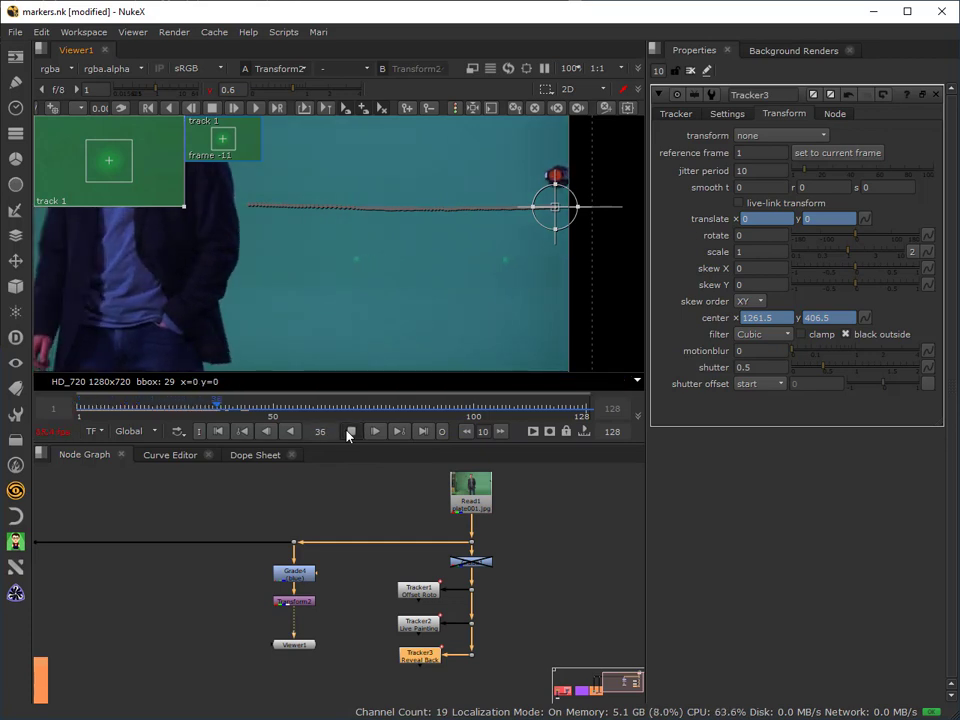
pyautogui.click(373, 431)
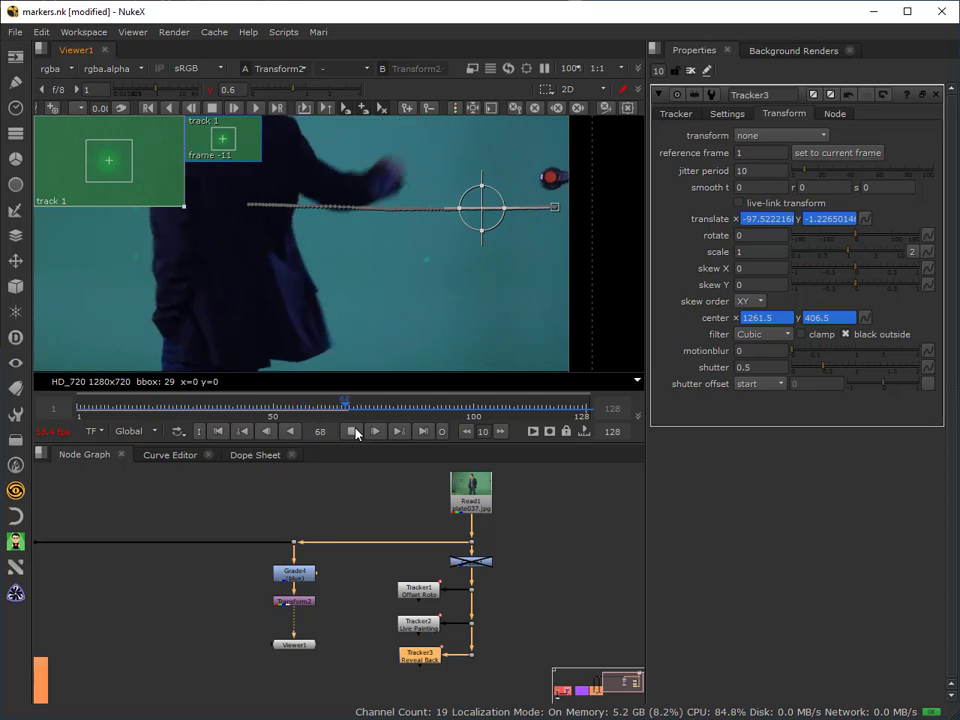
pyautogui.click(373, 431)
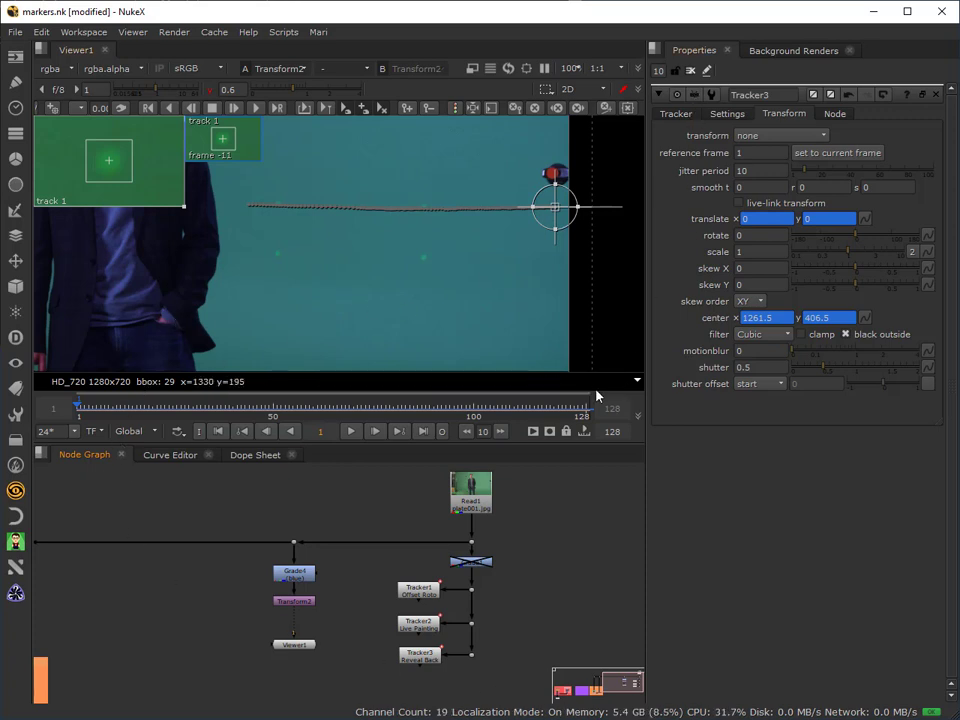
pyautogui.moveTo(197, 611)
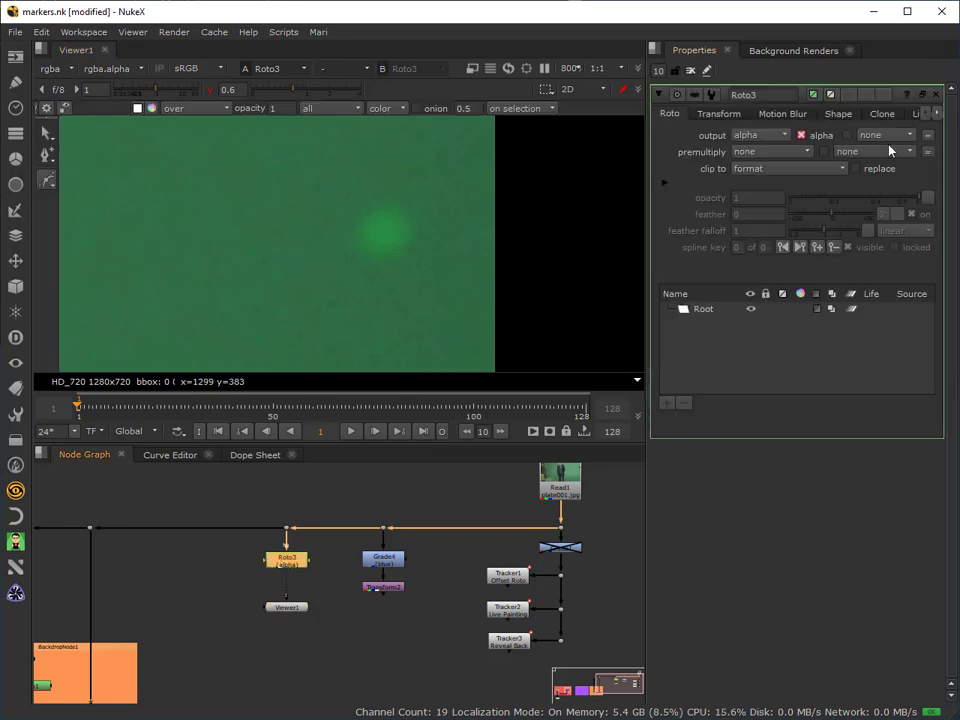
# Select the Roto Ellipse tool to draw around the marker
pyautogui.click(703, 308)
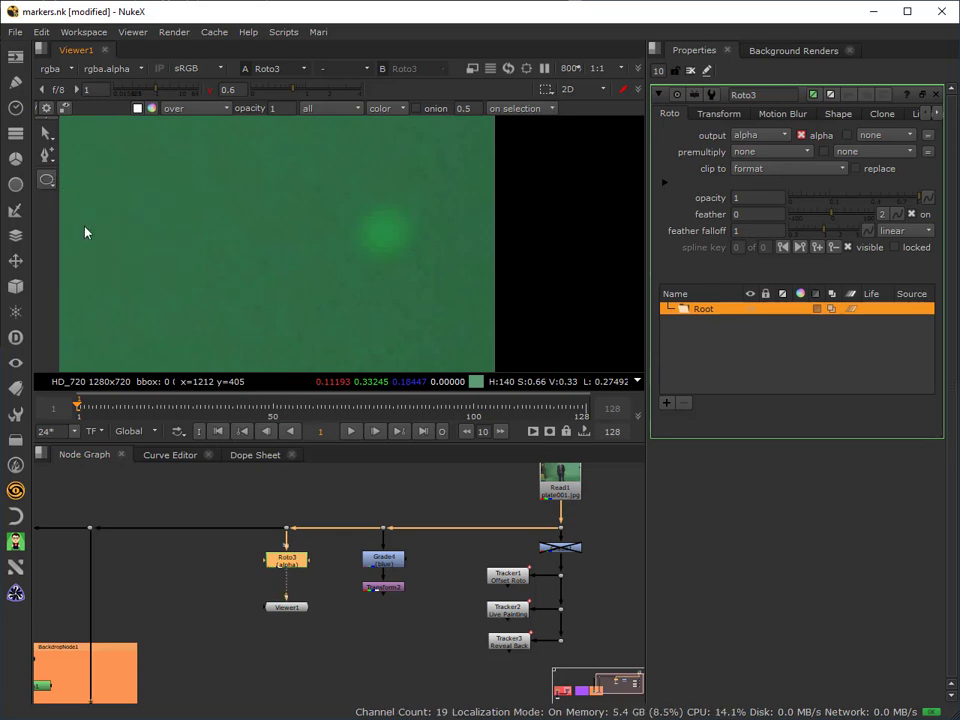
pyautogui.moveTo(388, 237)
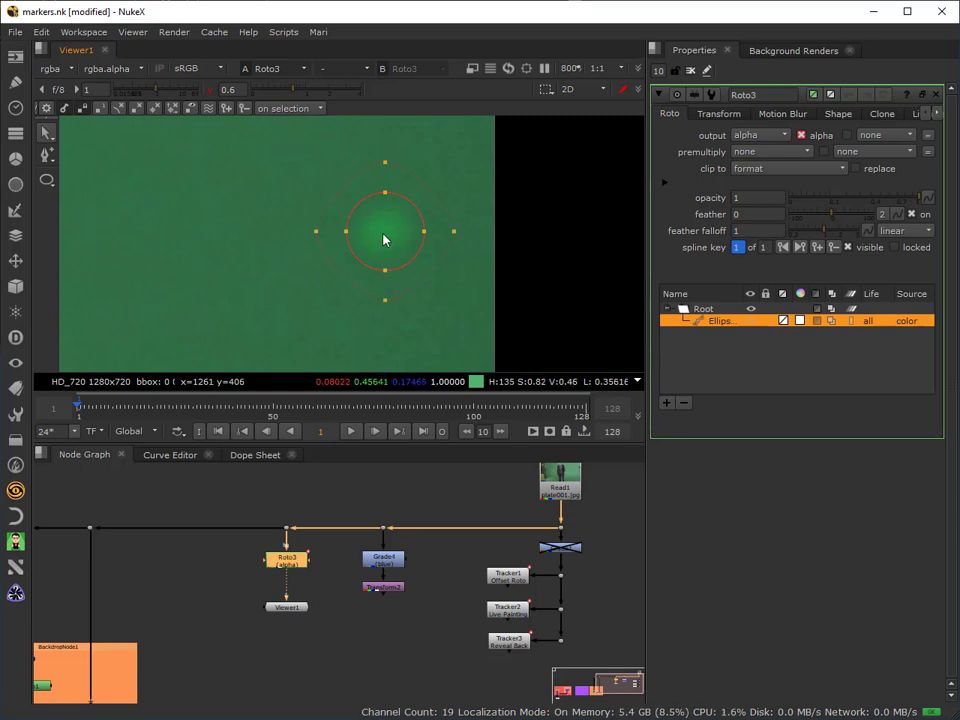
pyautogui.moveTo(437, 210)
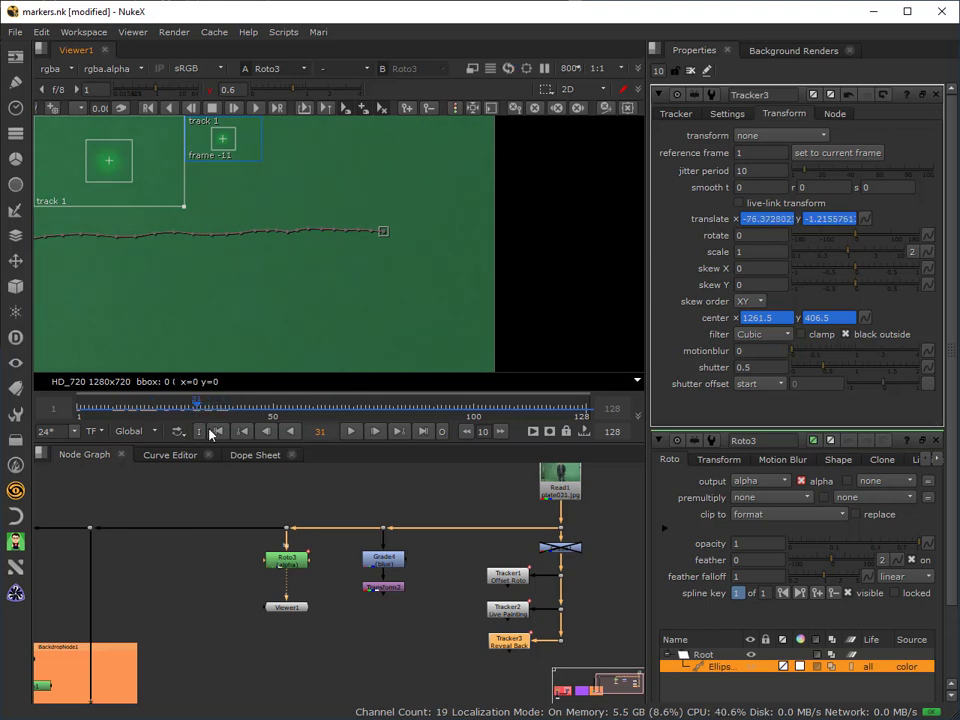
# Return the timeline to the first frame
pyautogui.click(718, 459)
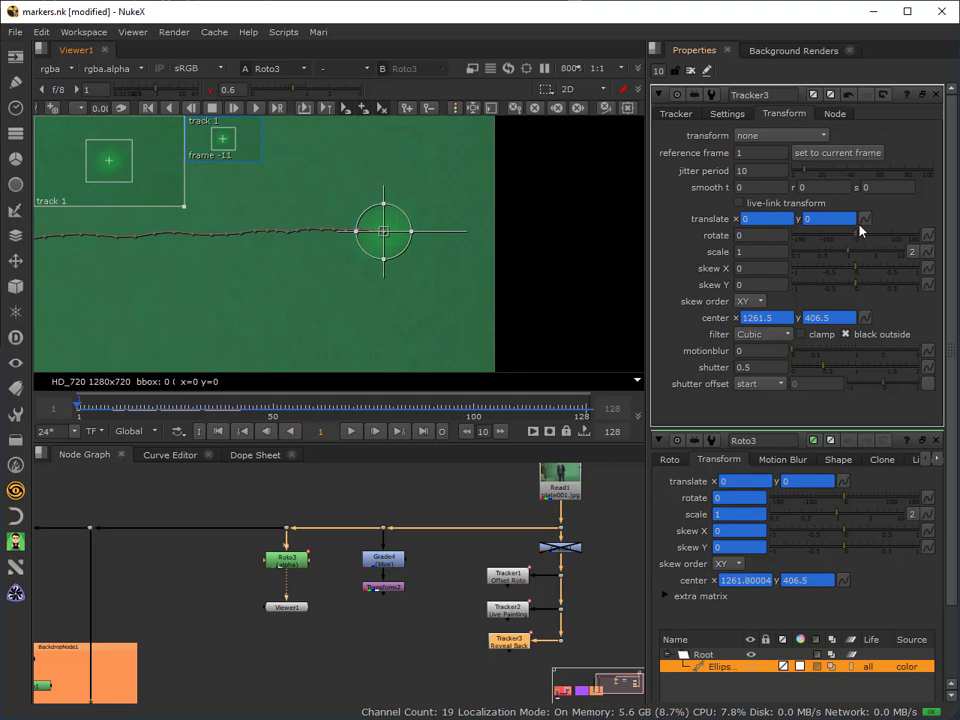
pyautogui.moveTo(866, 219)
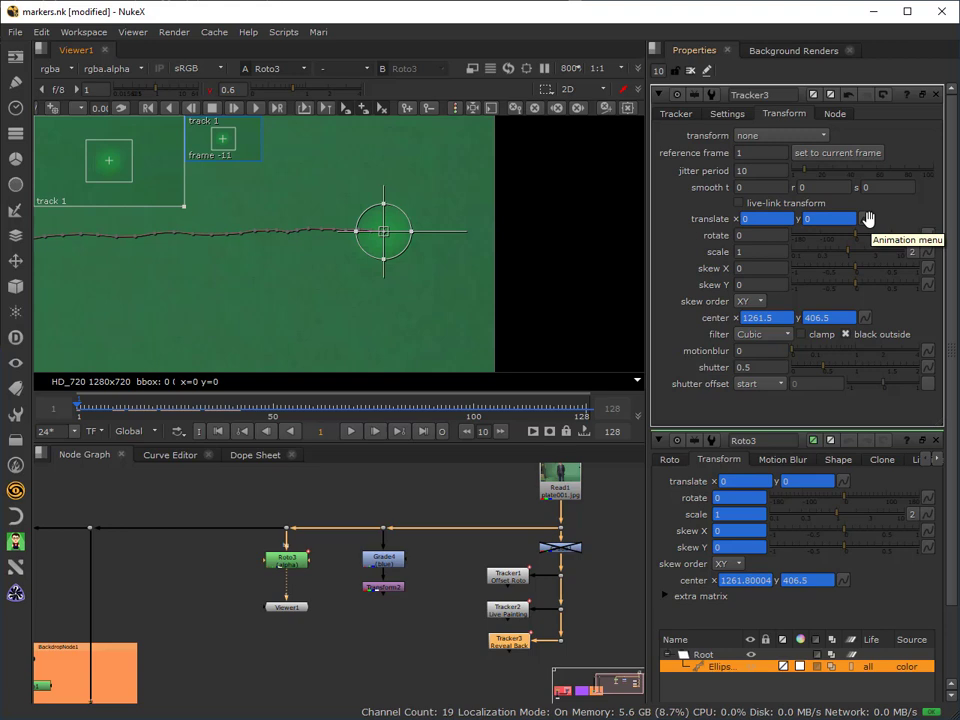
pyautogui.moveTo(865, 219)
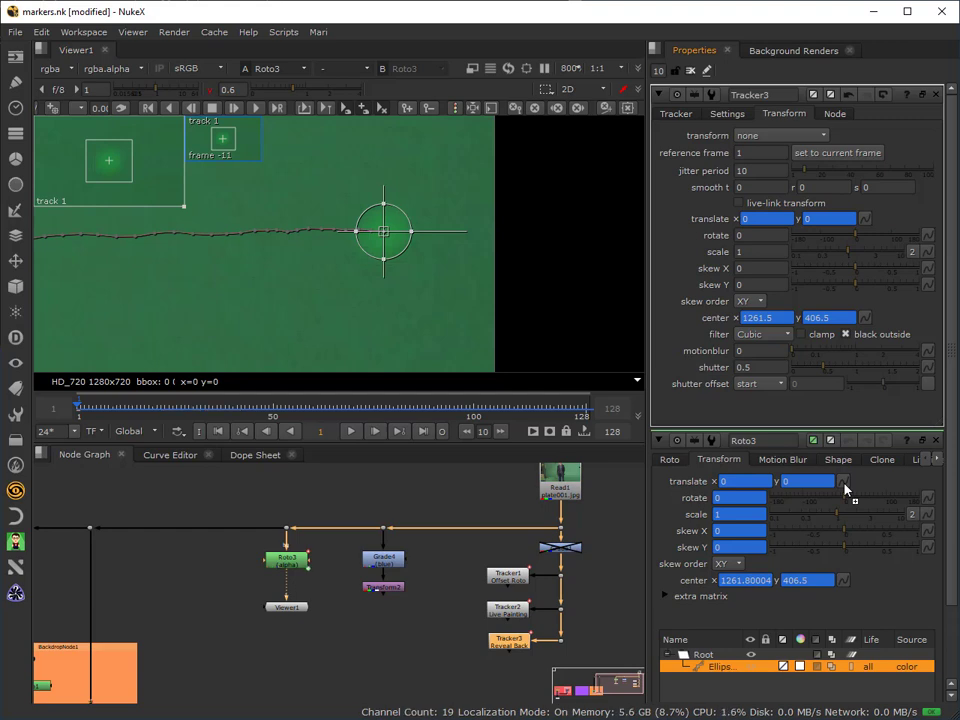
pyautogui.moveTo(140, 432)
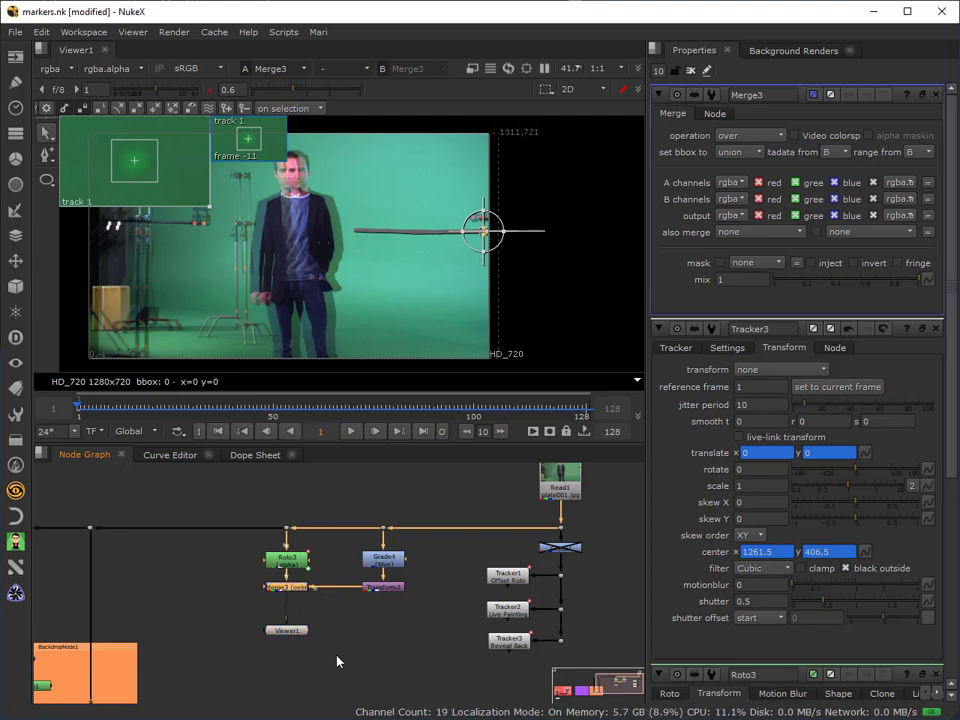
pyautogui.moveTo(232, 303)
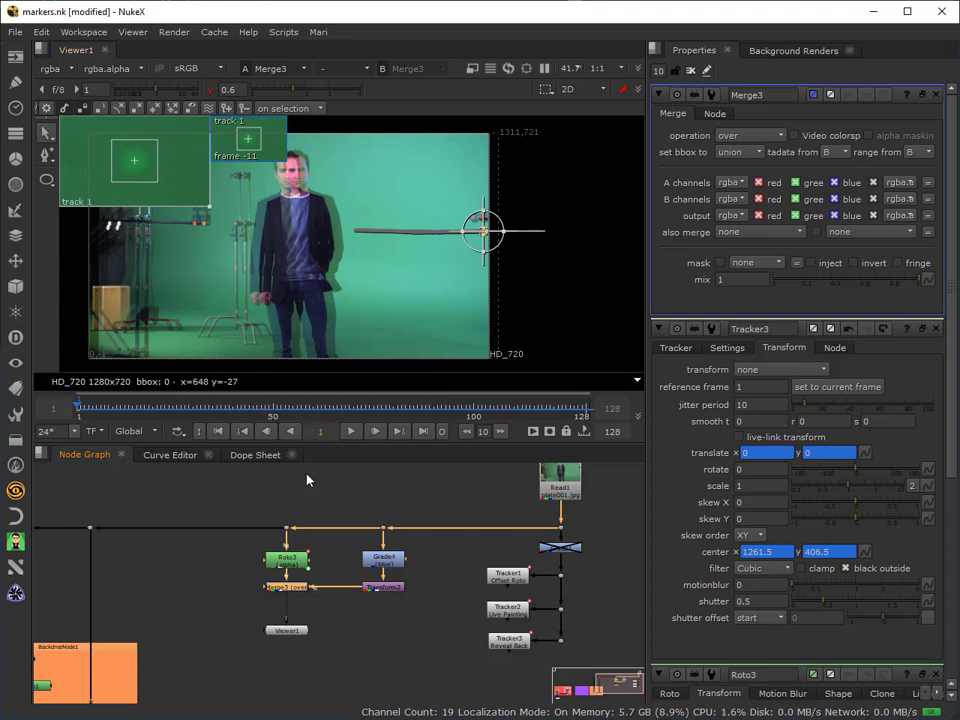
pyautogui.moveTo(286, 505)
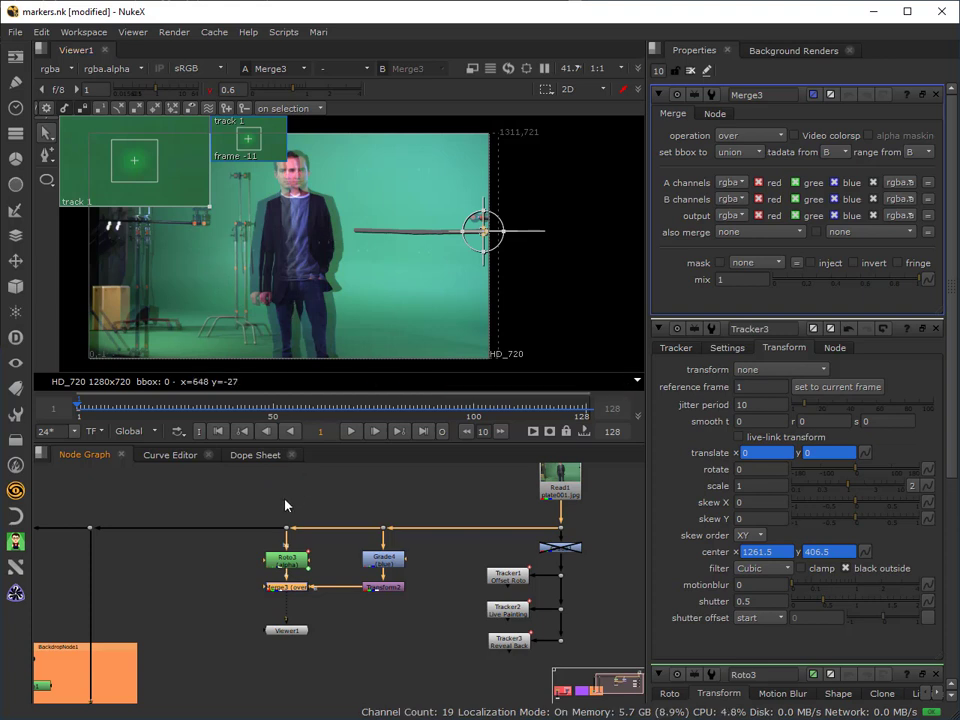
pyautogui.moveTo(288, 385)
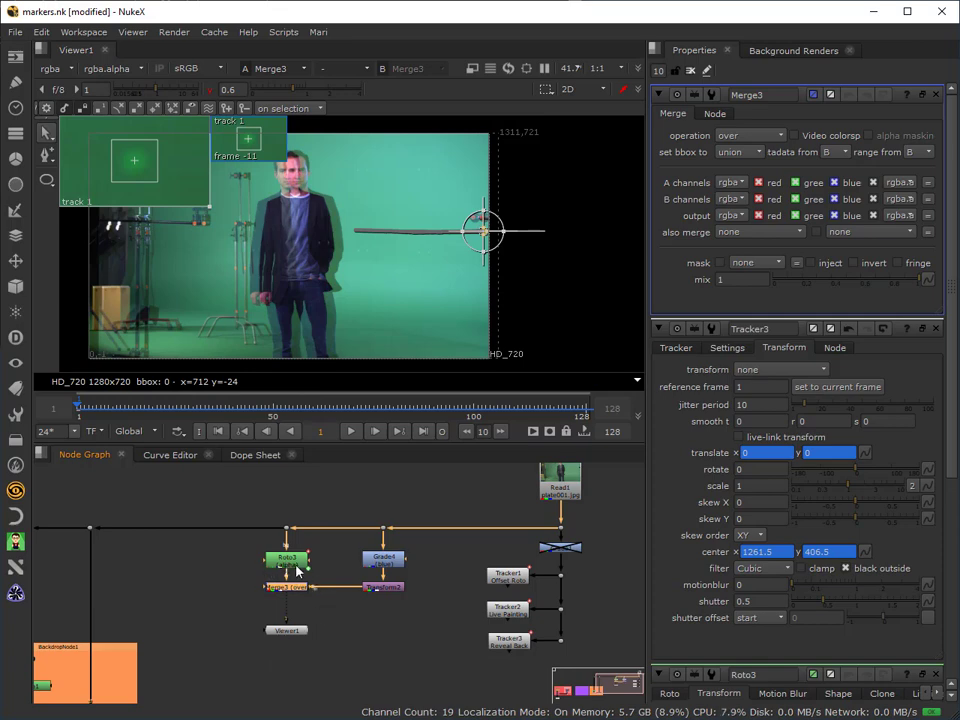
# Set Roto3's premultiply channels to rgb
pyautogui.click(288, 557)
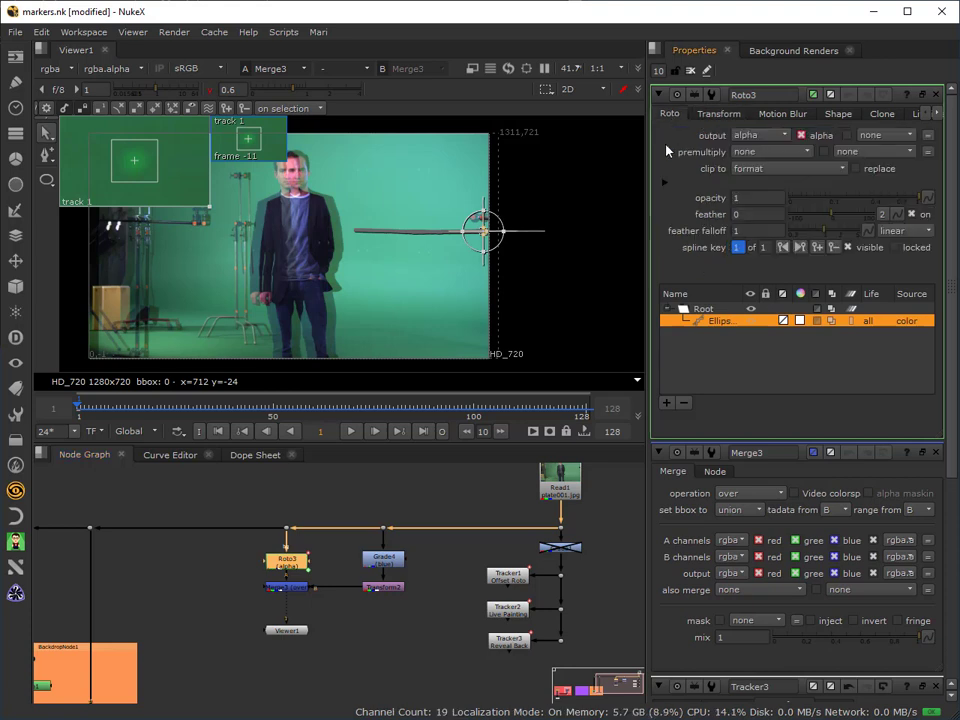
pyautogui.click(788, 168)
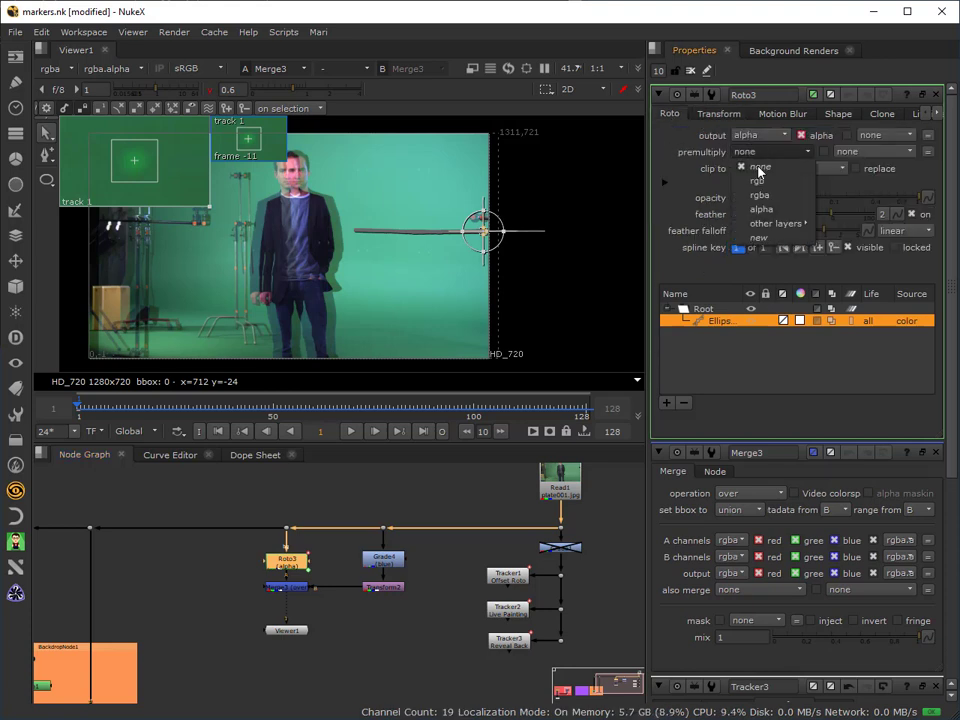
pyautogui.click(762, 181)
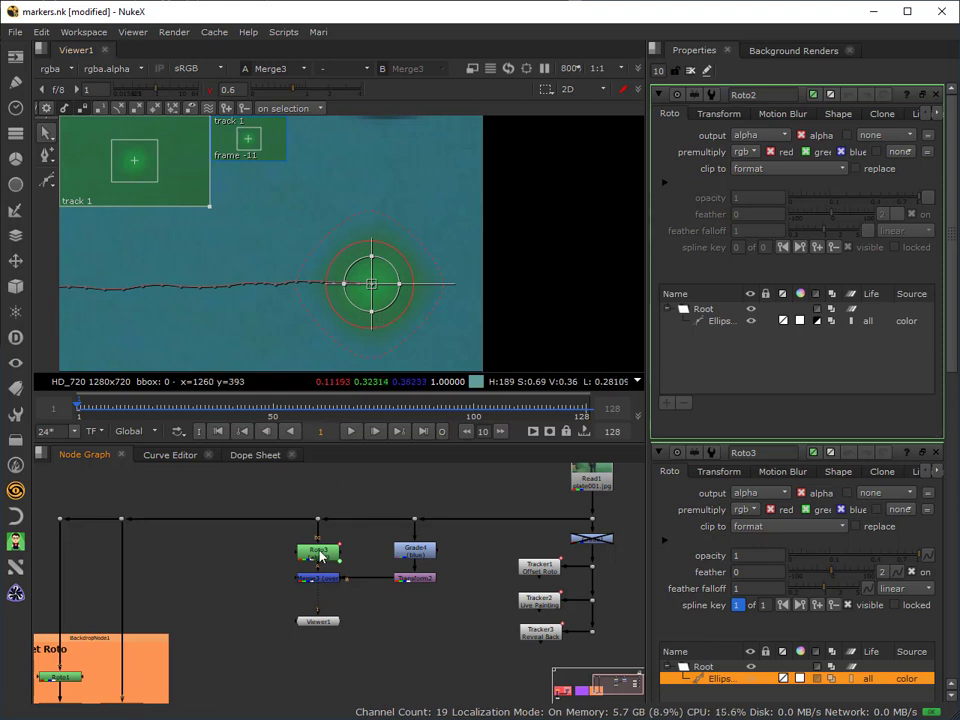
# Change Merge3's operation from over to matte and select the merge node
pyautogui.click(318, 552)
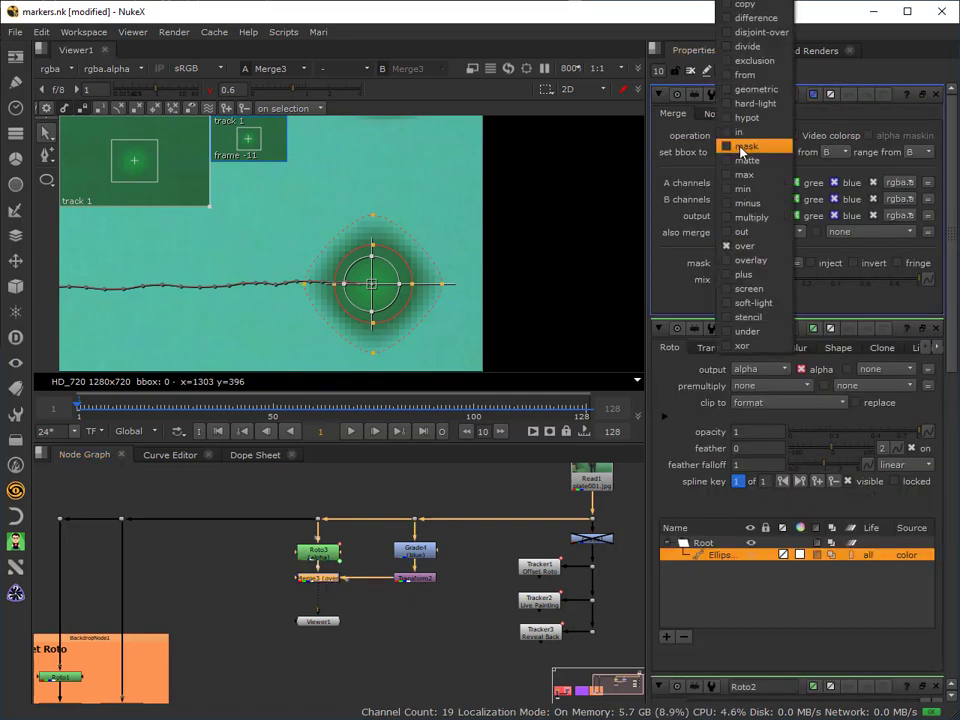
pyautogui.moveTo(747, 160)
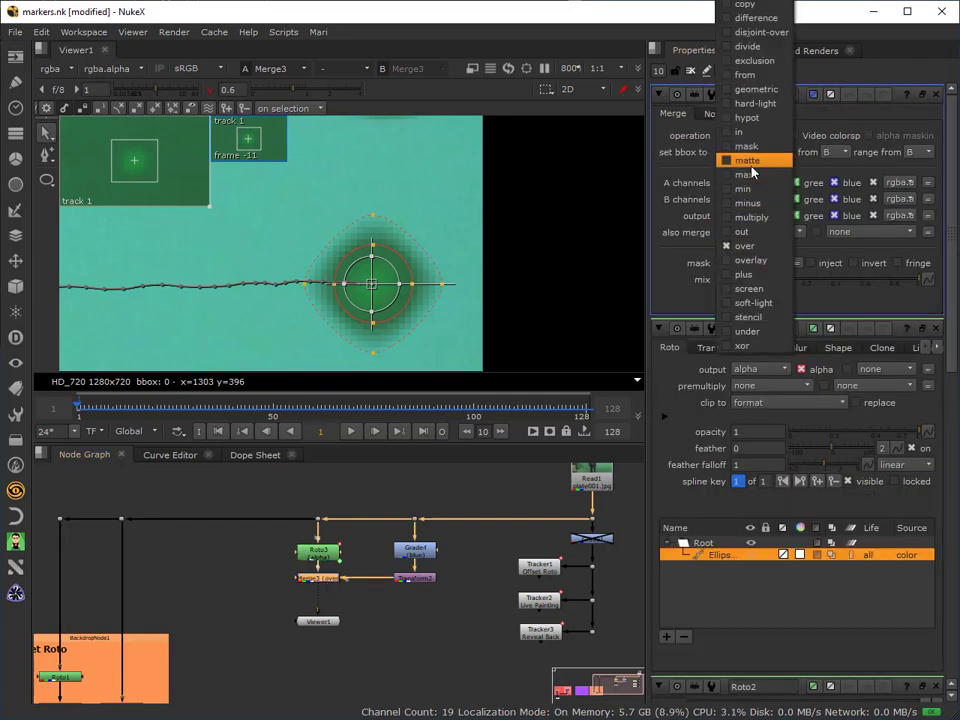
pyautogui.click(748, 160)
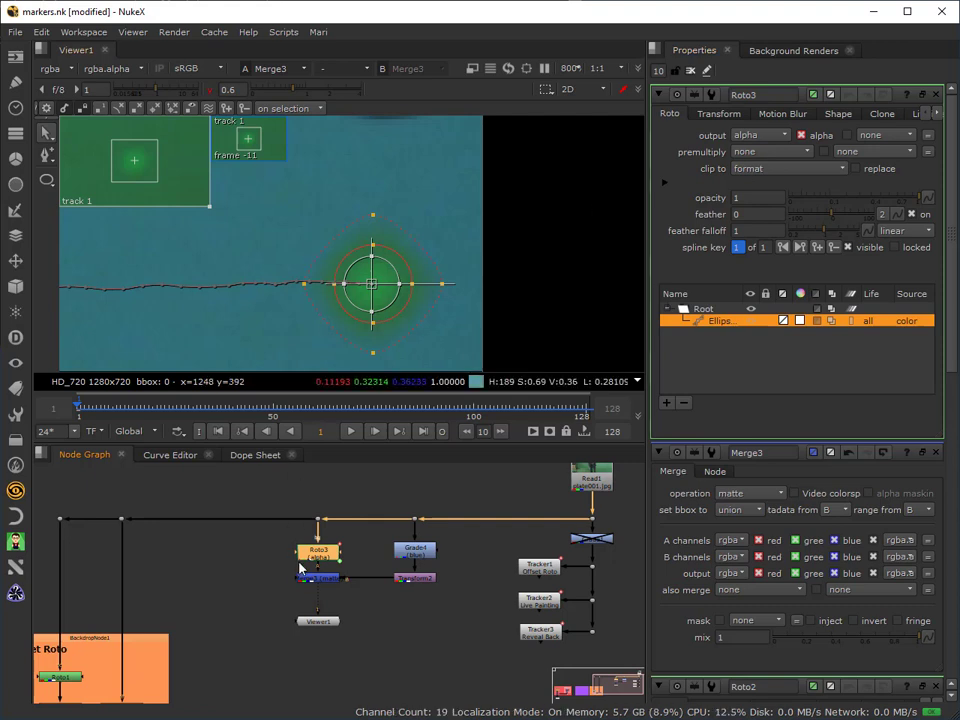
pyautogui.click(318, 578)
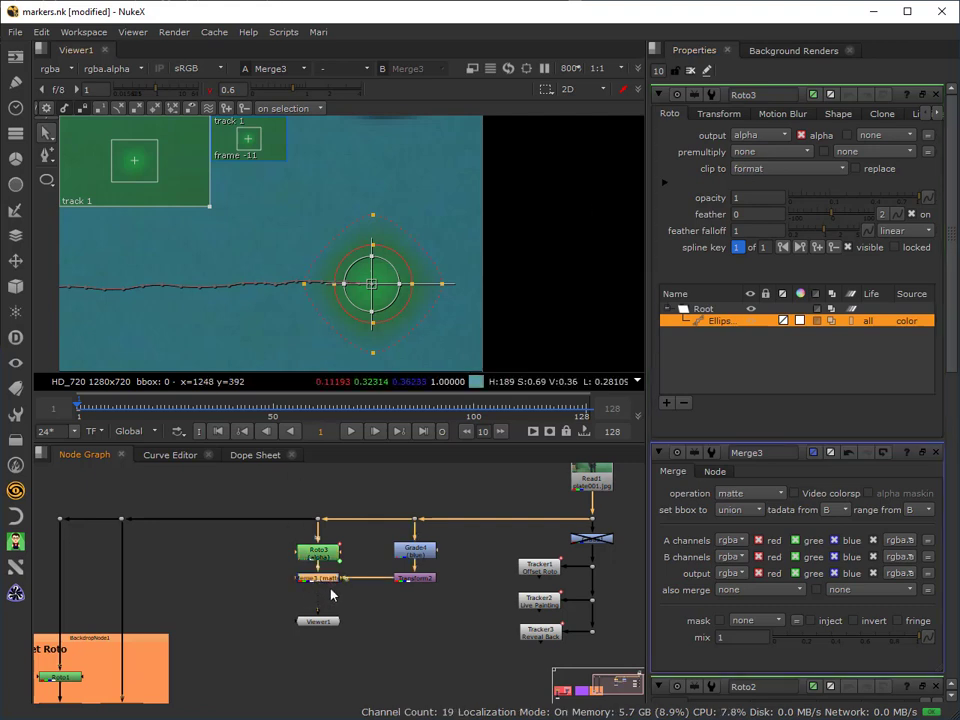
pyautogui.moveTo(349, 590)
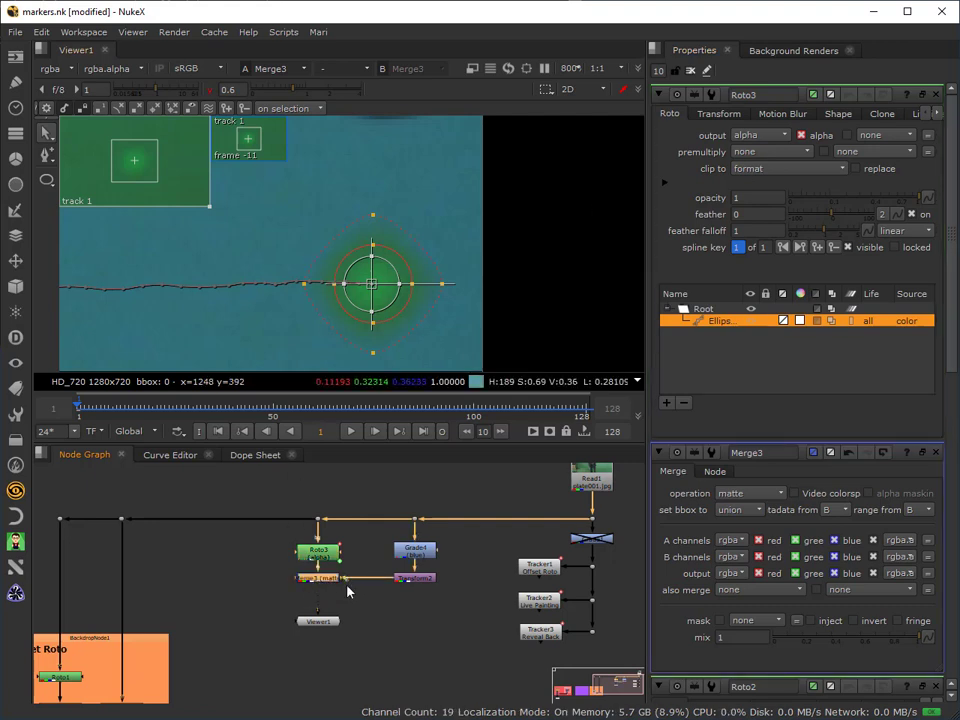
# Tick invert in Roto3's Shape tab for the marker ellipse
pyautogui.click(838, 113)
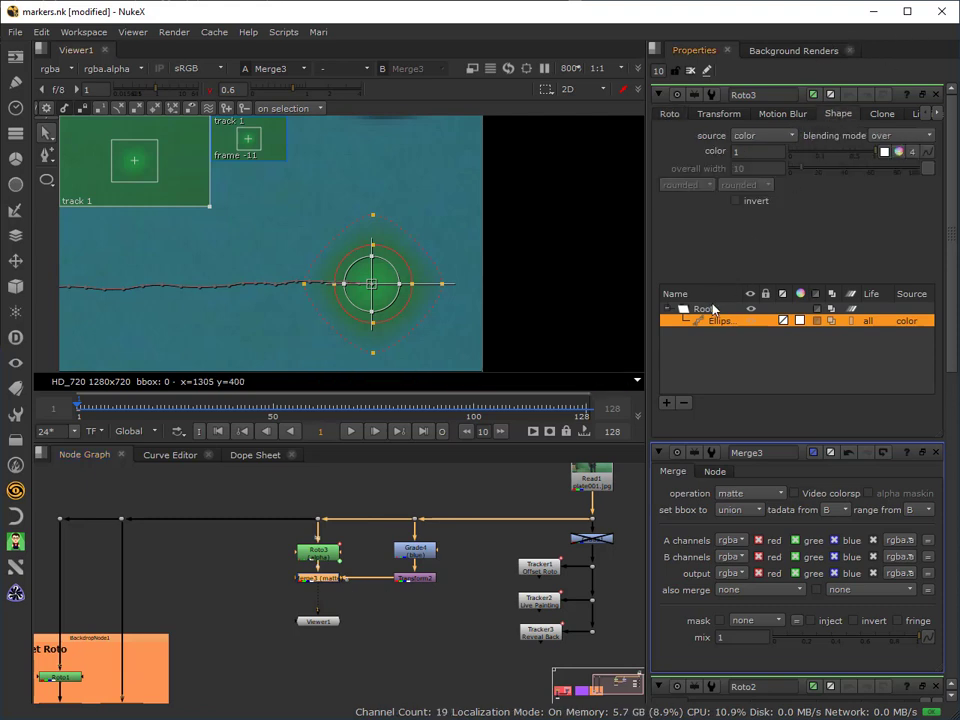
pyautogui.click(735, 201)
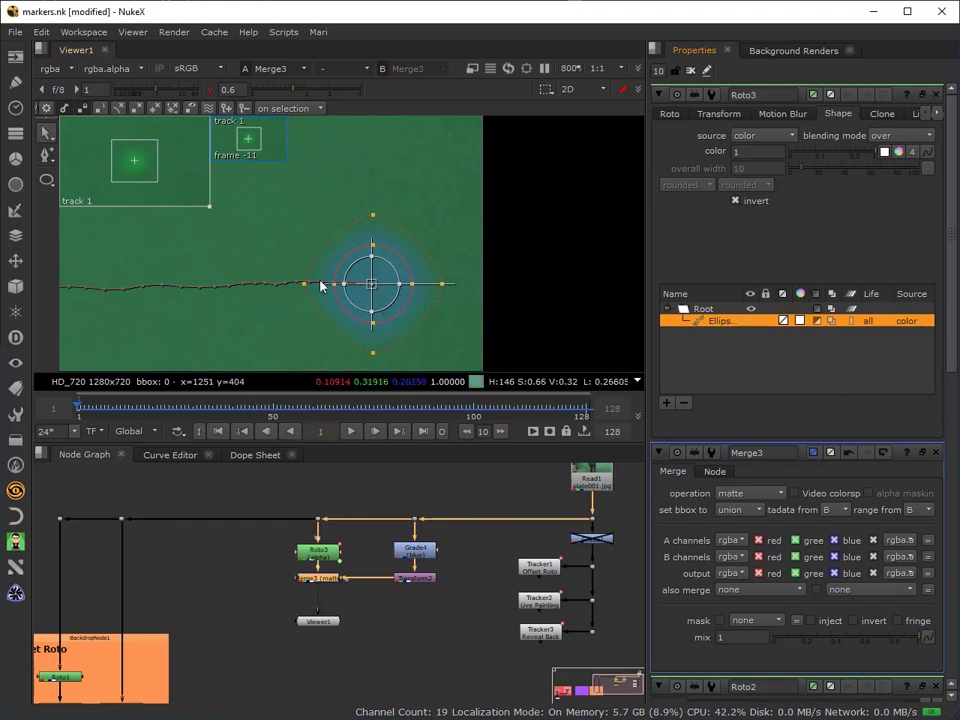
pyautogui.moveTo(545, 215)
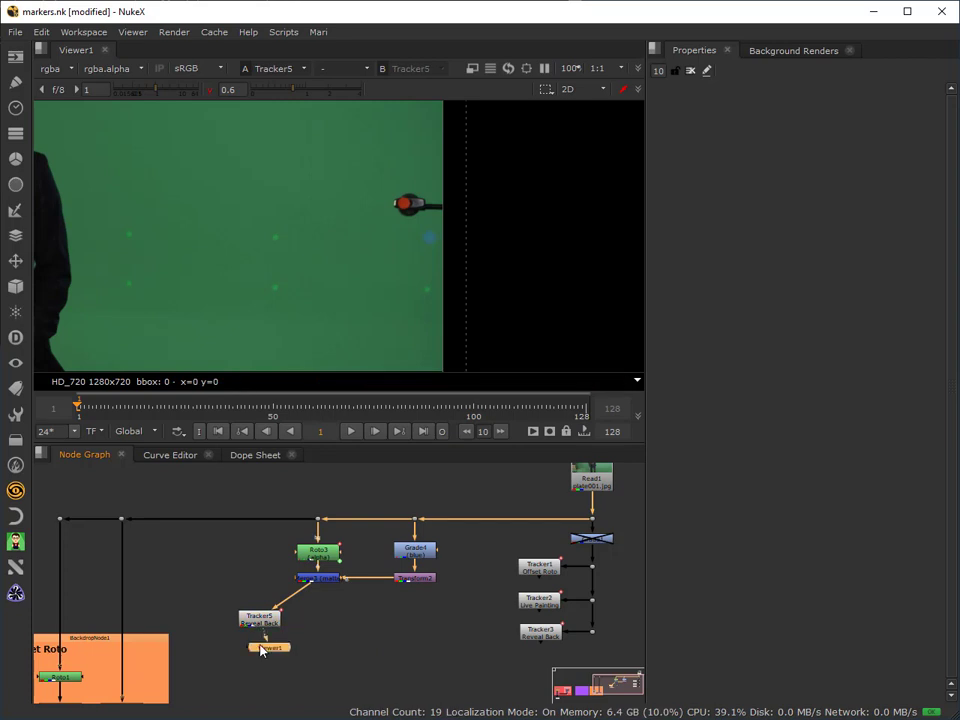
# Set the pasted Tracker5's transform mode to stabilize
pyautogui.doubleClick(259, 618)
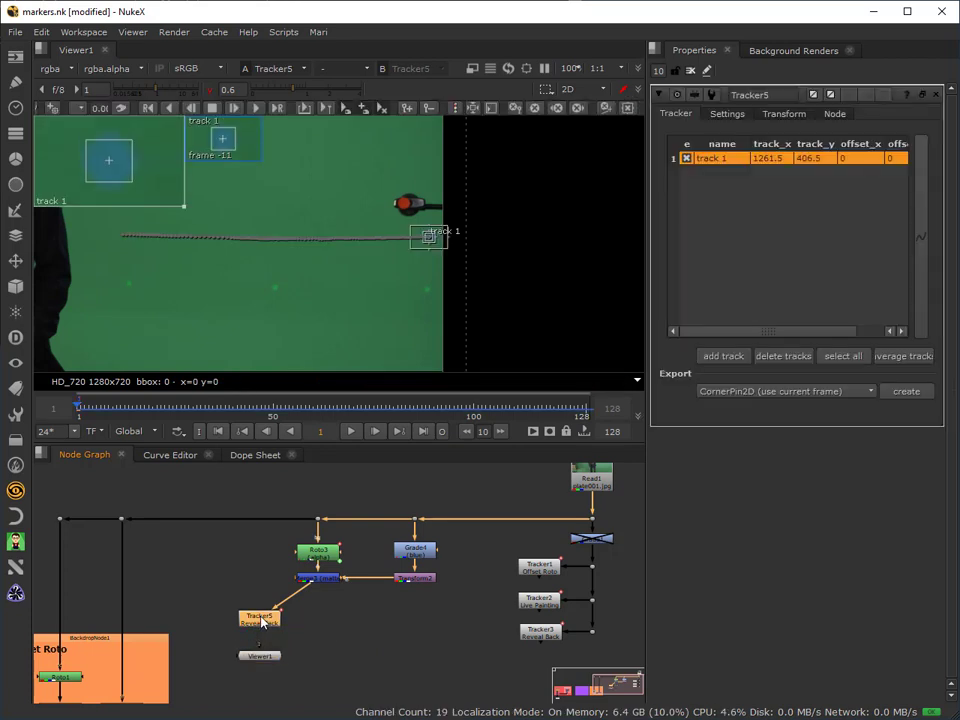
pyautogui.click(784, 113)
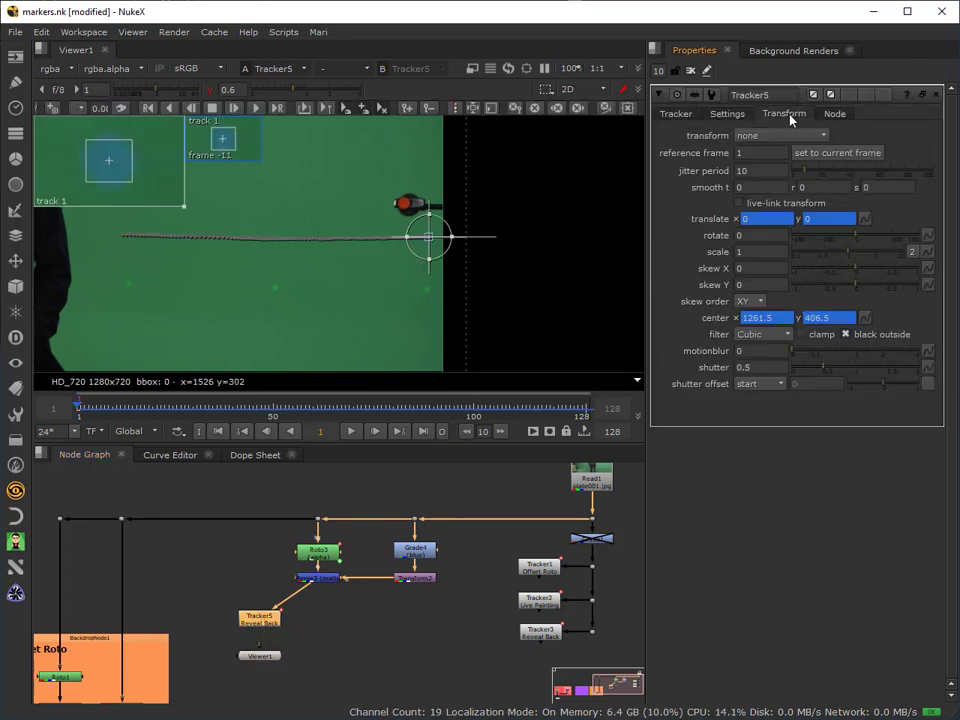
pyautogui.click(780, 135)
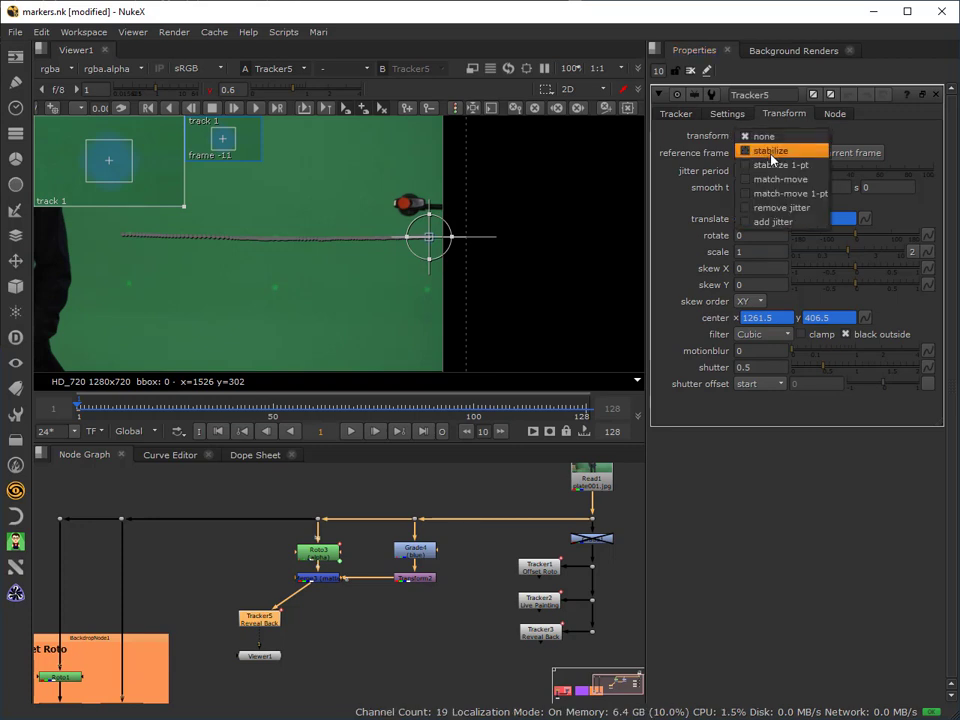
pyautogui.click(770, 150)
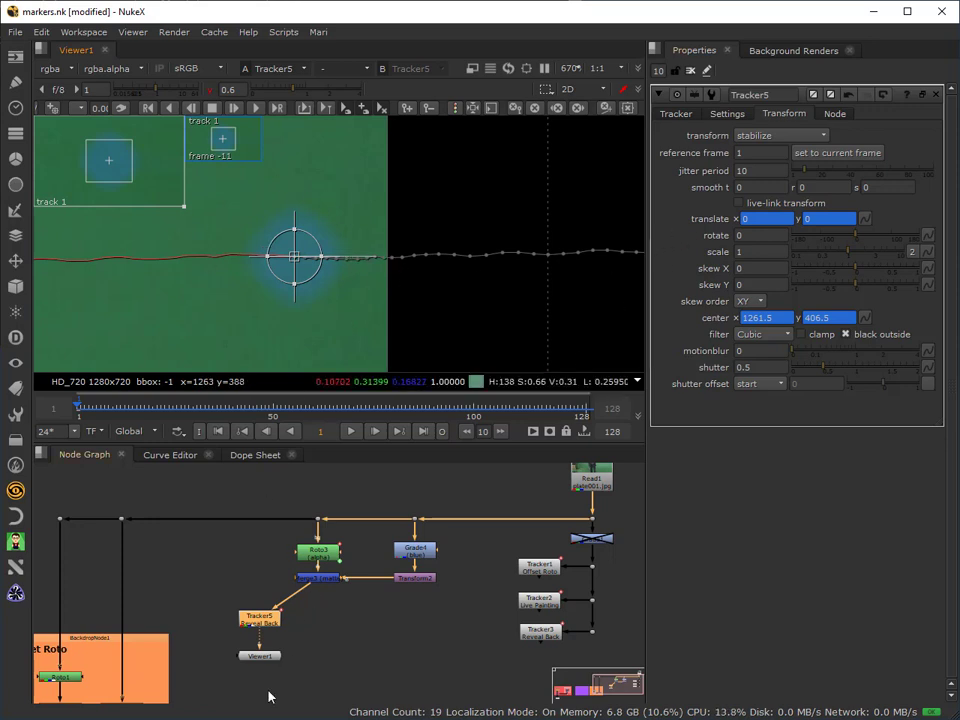
# Start and stop playback of the stabilized shot
pyautogui.click(374, 431)
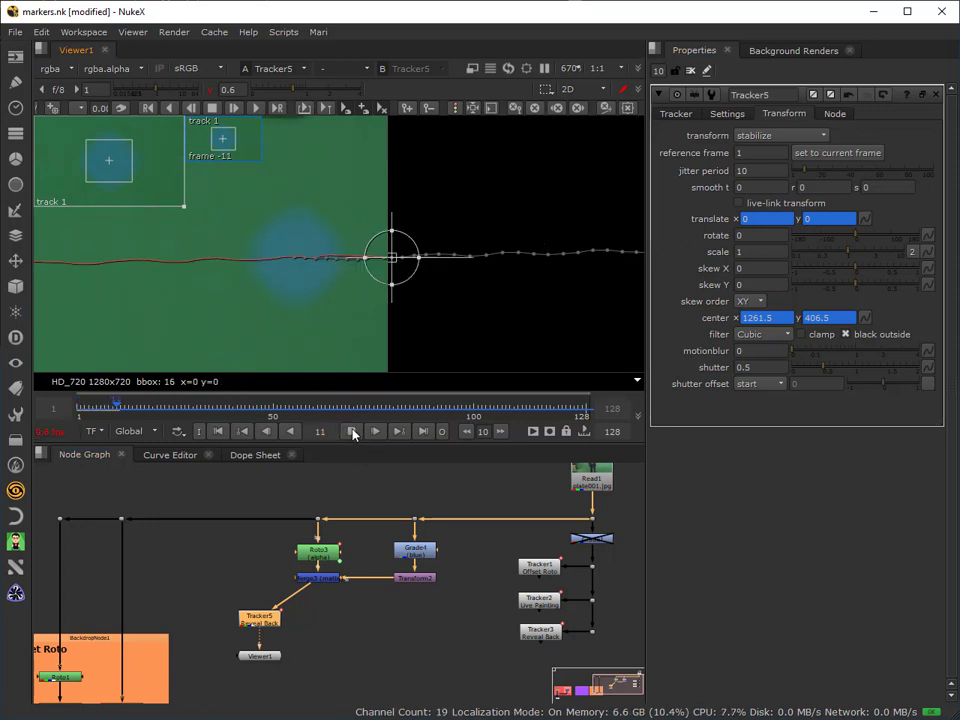
pyautogui.click(374, 431)
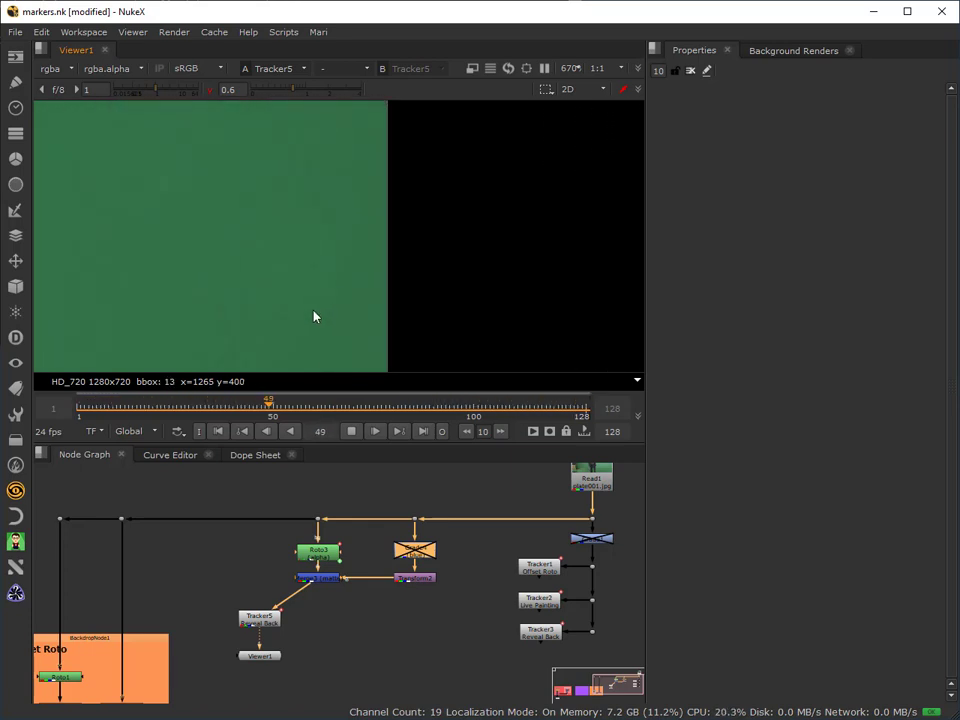
# Jump to frame 110 to review the man crossing the green plate
pyautogui.click(374, 431)
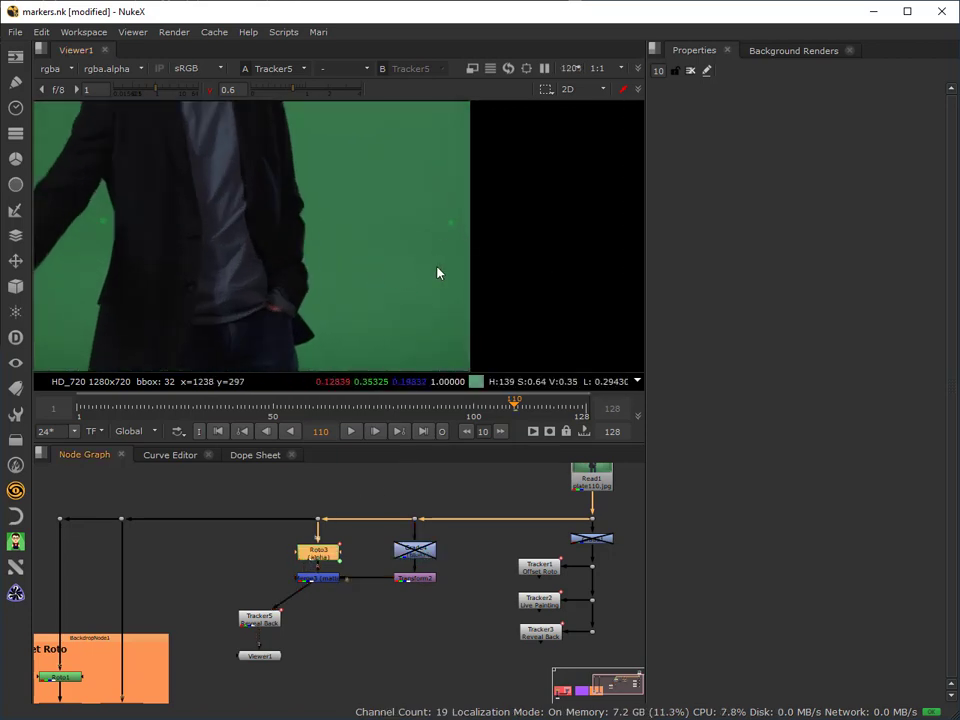
pyautogui.moveTo(451, 298)
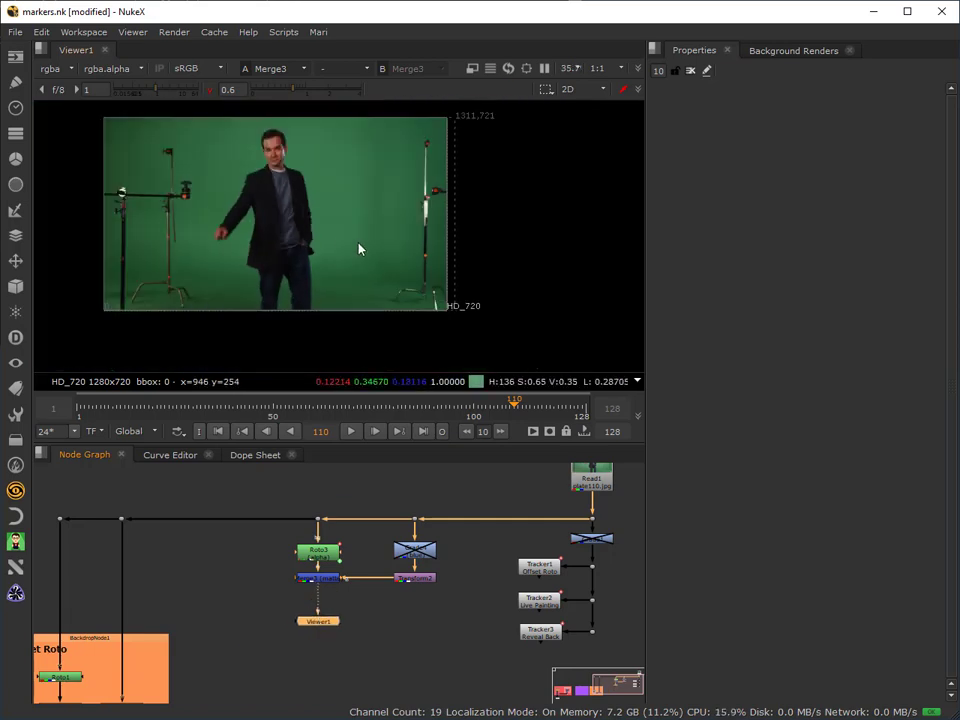
pyautogui.moveTo(375, 473)
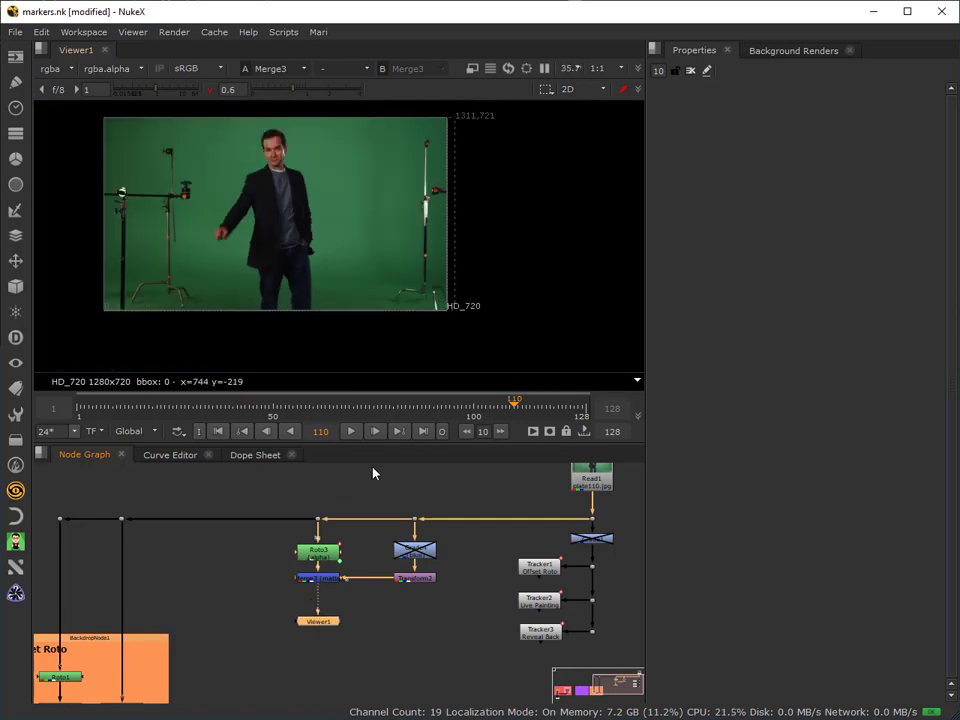